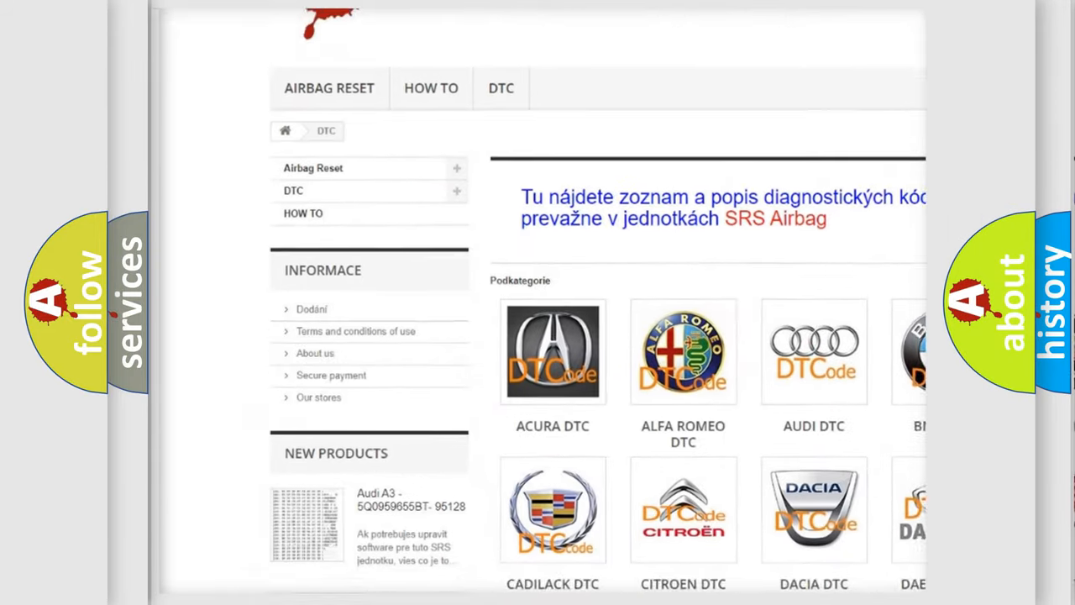
scroll(down, 3)
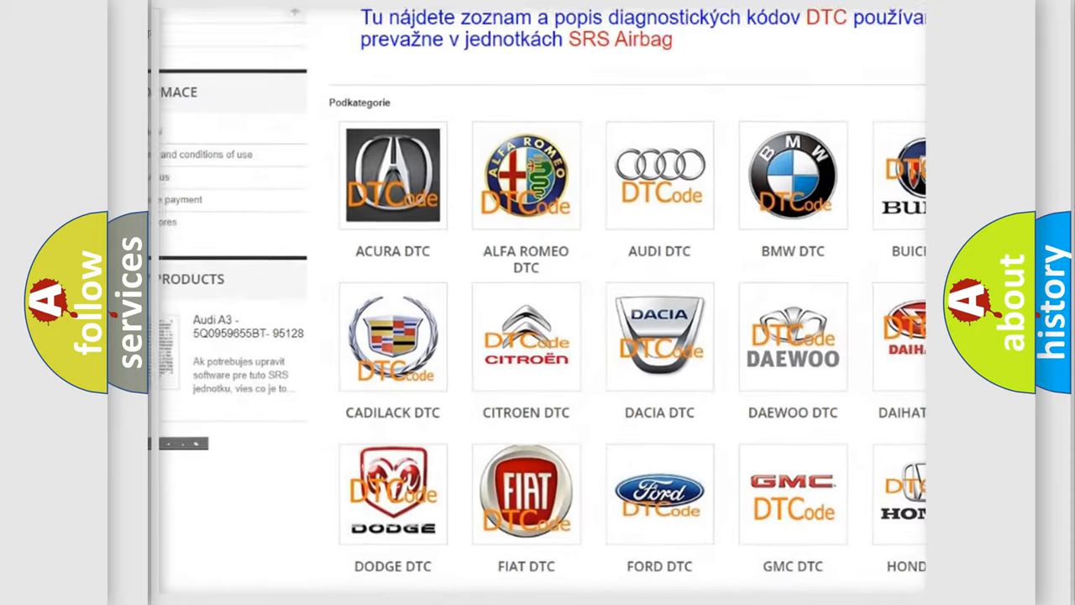
scroll(down, 3)
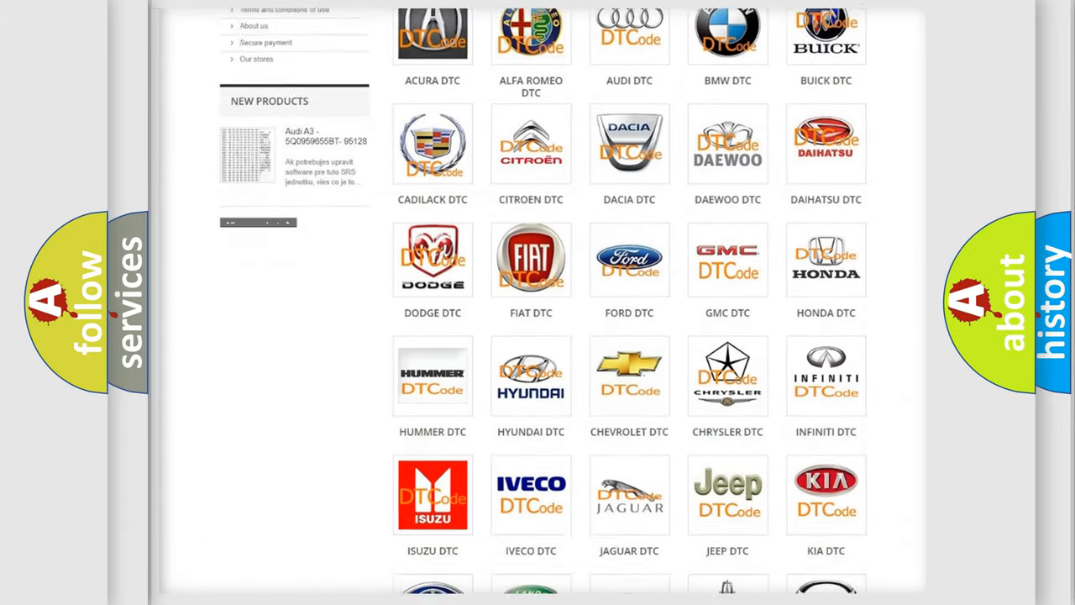
scroll(down, 3)
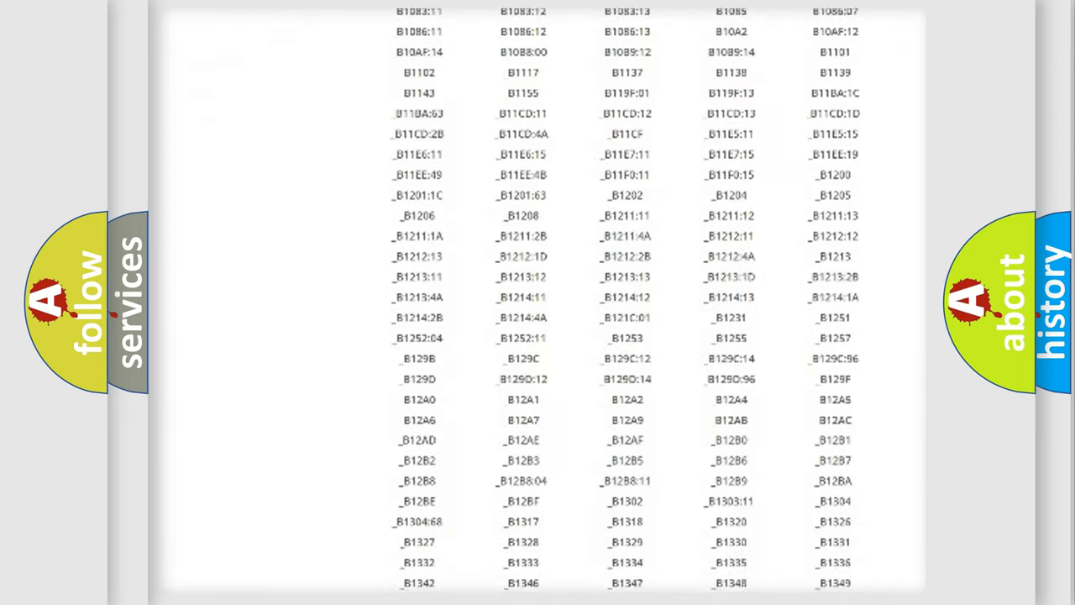
scroll(down, 3)
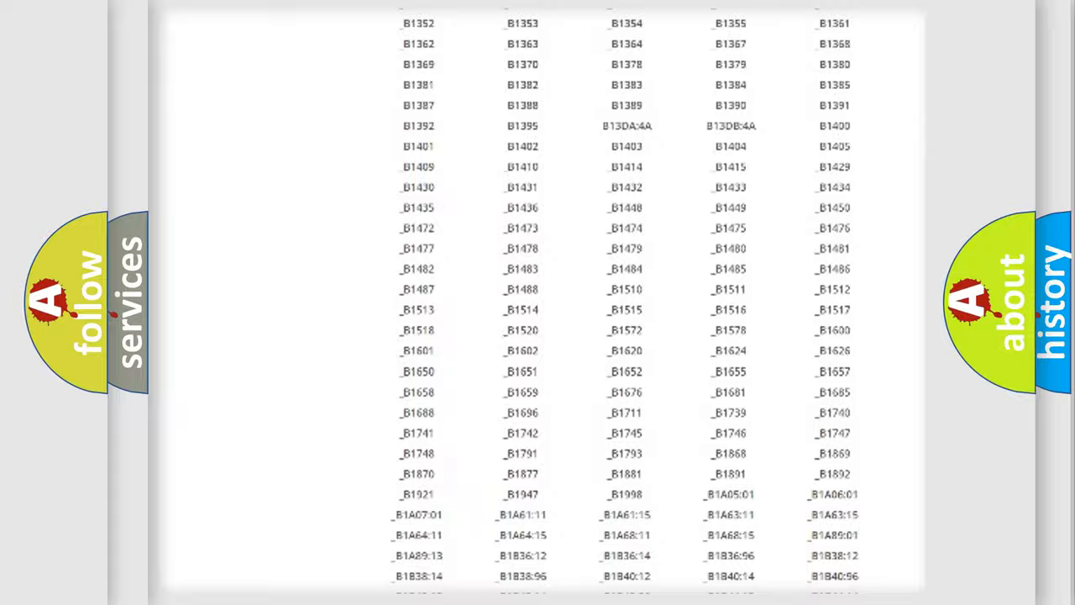